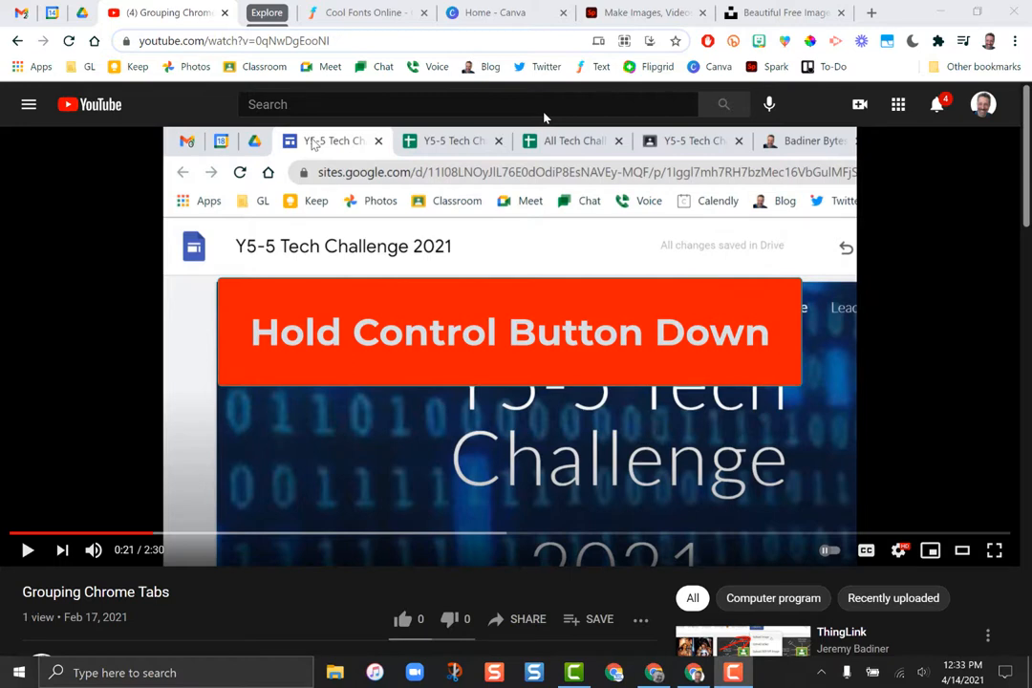
pyautogui.moveTo(170, 482)
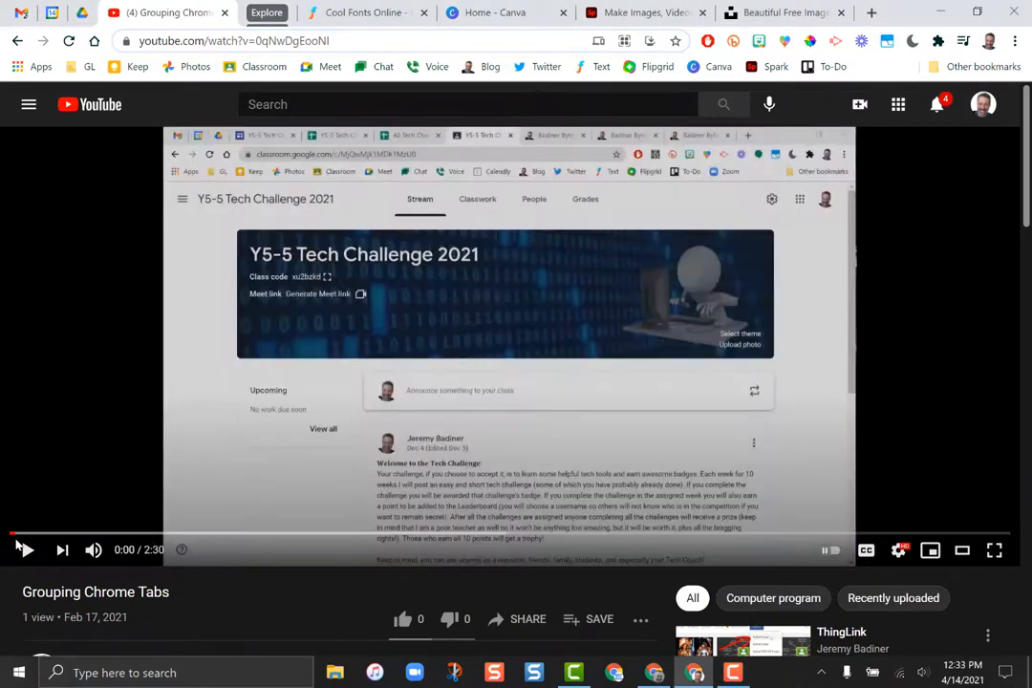
# - Play the Grouping Chrome Tabs video and pause it at 0:05
pyautogui.click(25, 550)
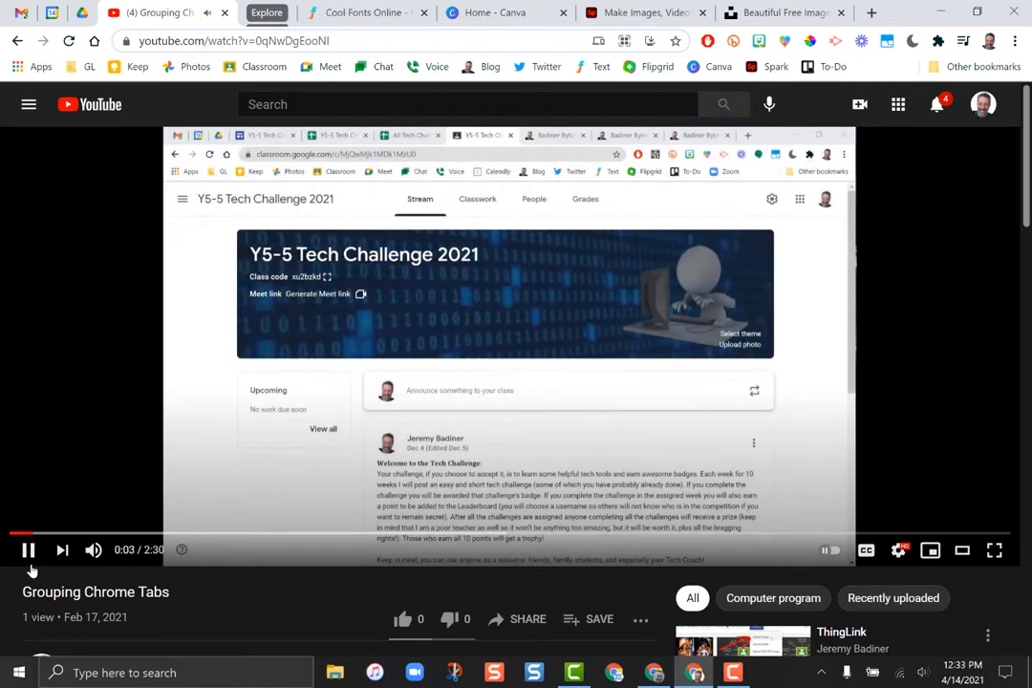
pyautogui.click(27, 550)
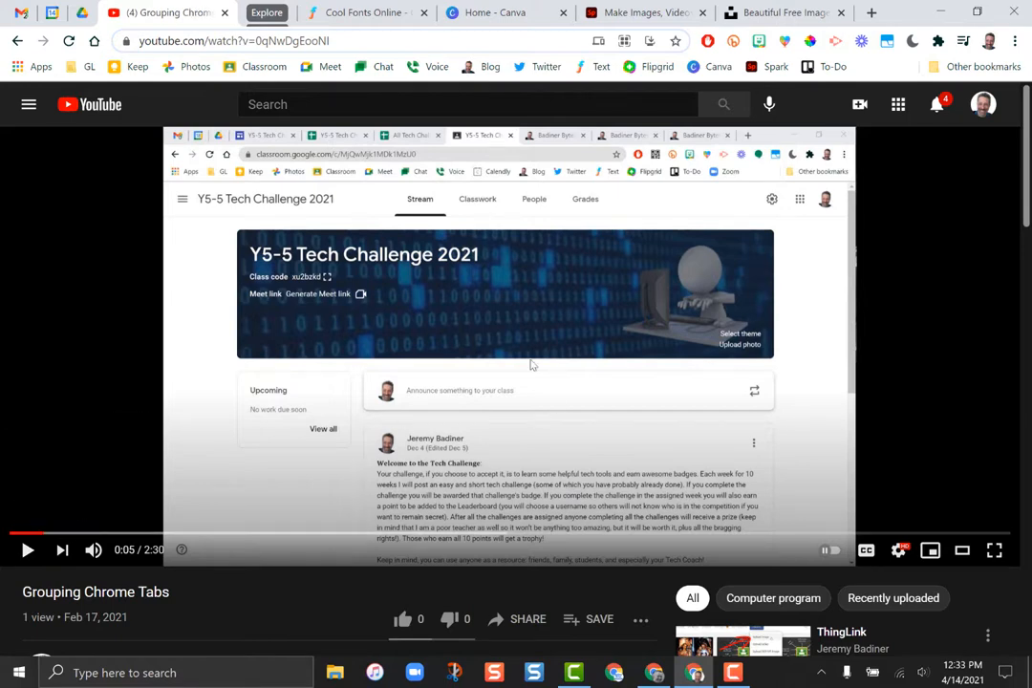
pyautogui.moveTo(547, 323)
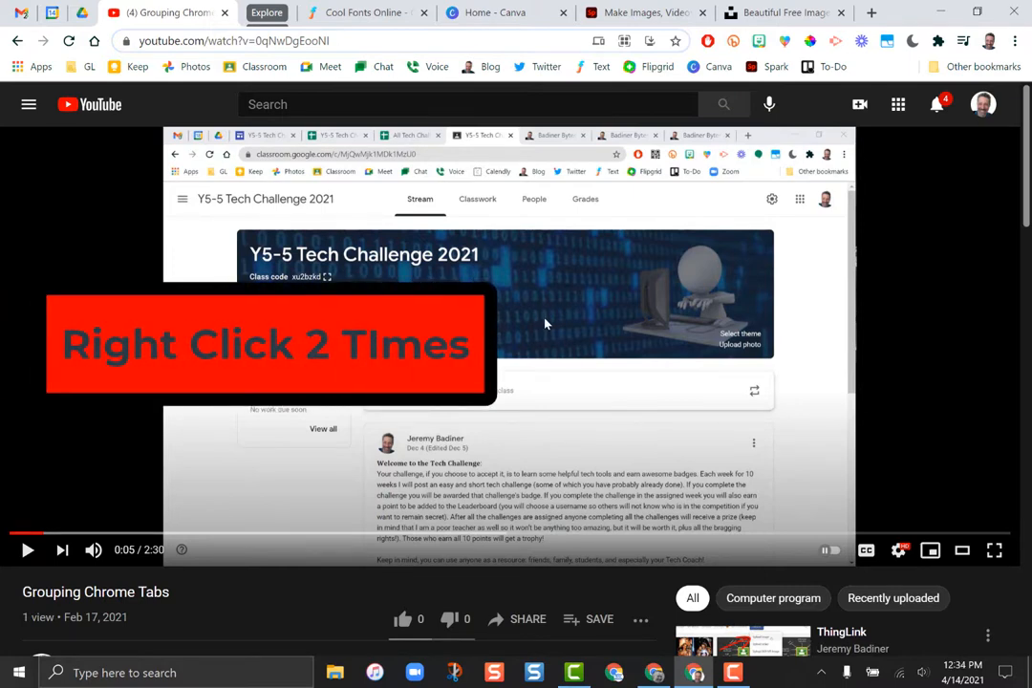
# - Use Chrome's own video menu to pop the video into picture-in-picture
pyautogui.rightClick(545, 323)
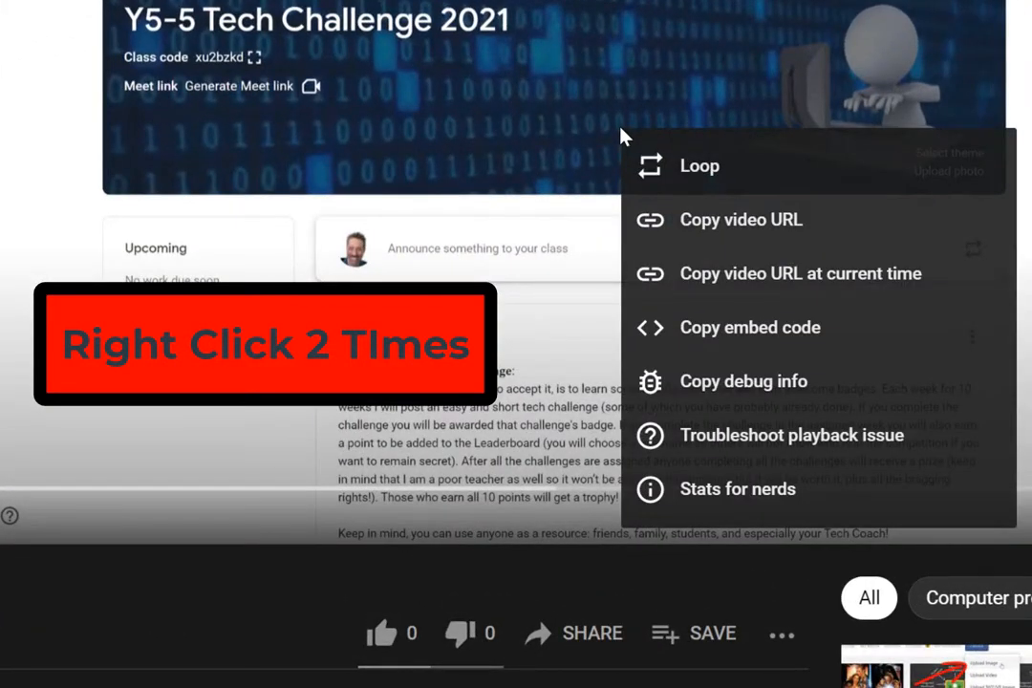
pyautogui.moveTo(531, 59)
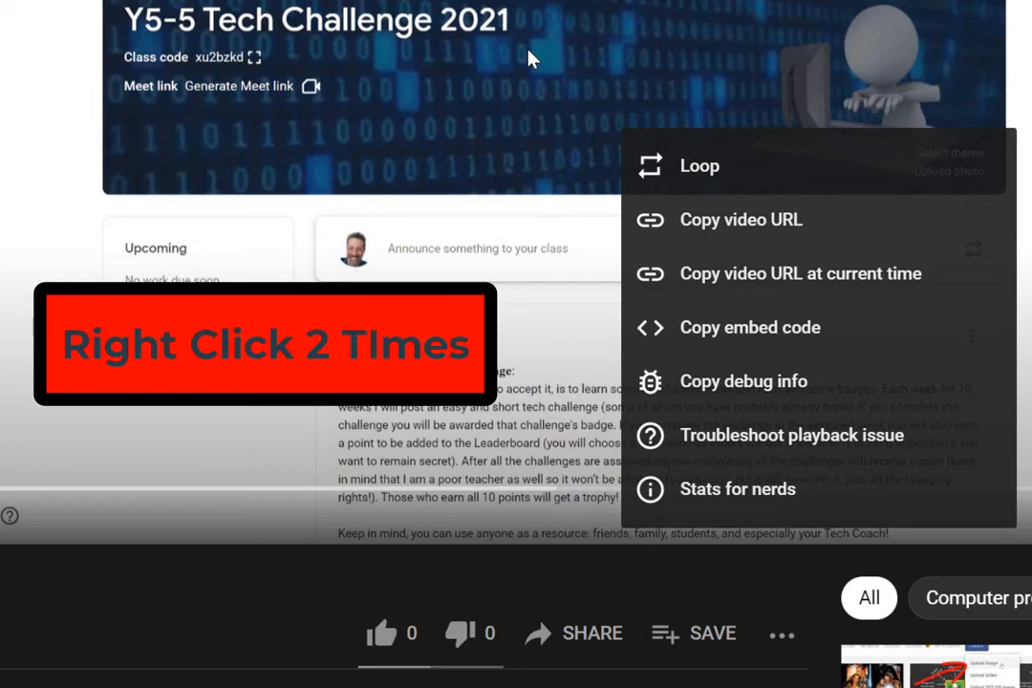
pyautogui.rightClick(532, 57)
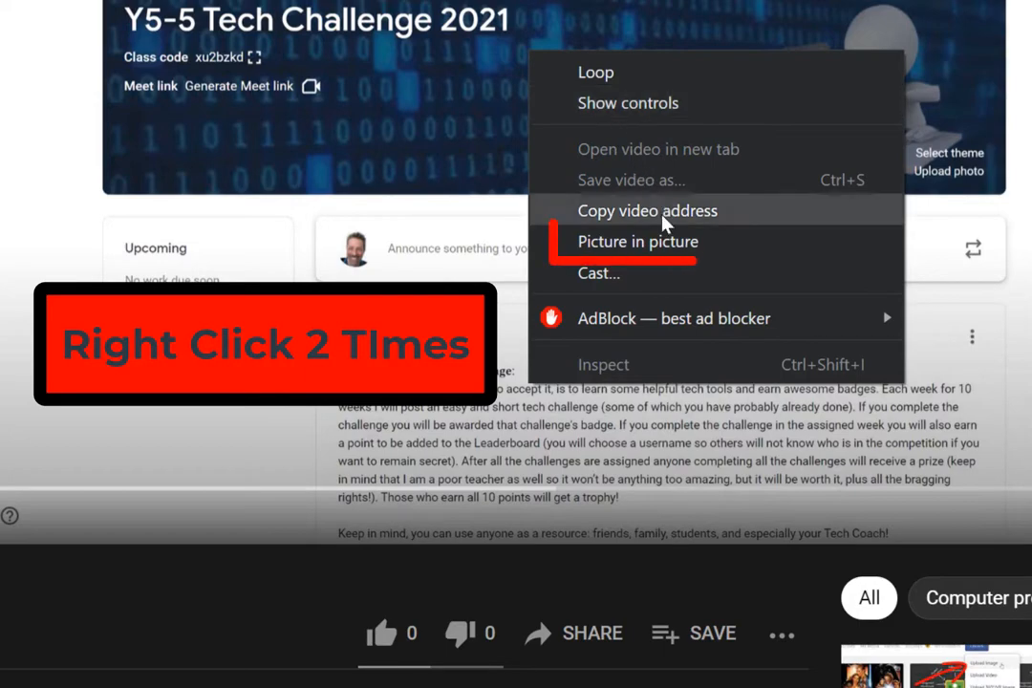
pyautogui.moveTo(669, 241)
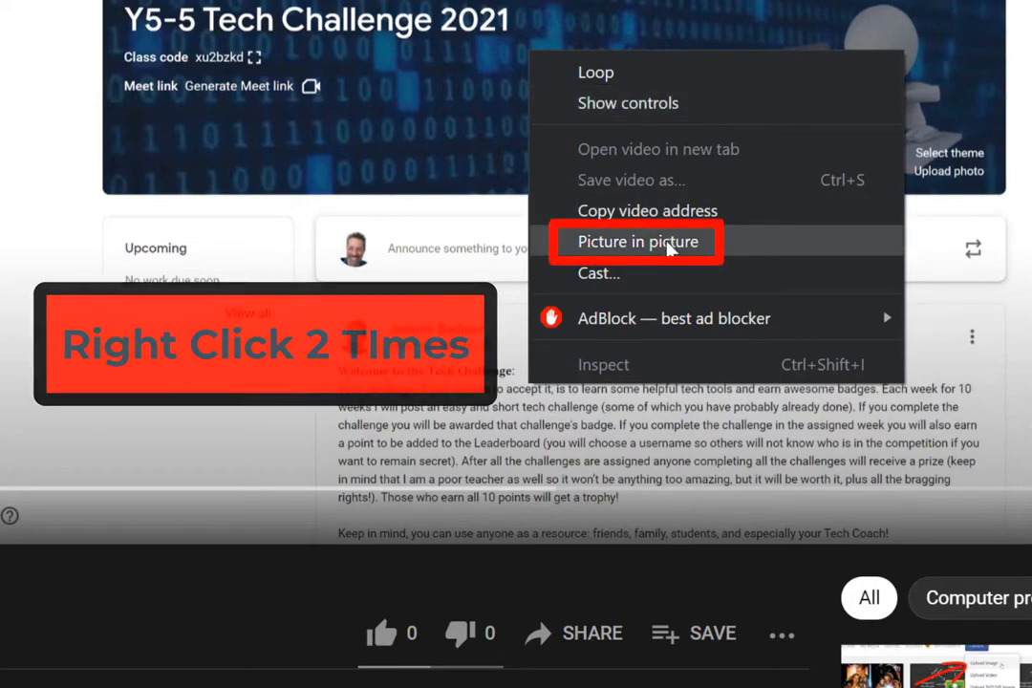
pyautogui.click(639, 240)
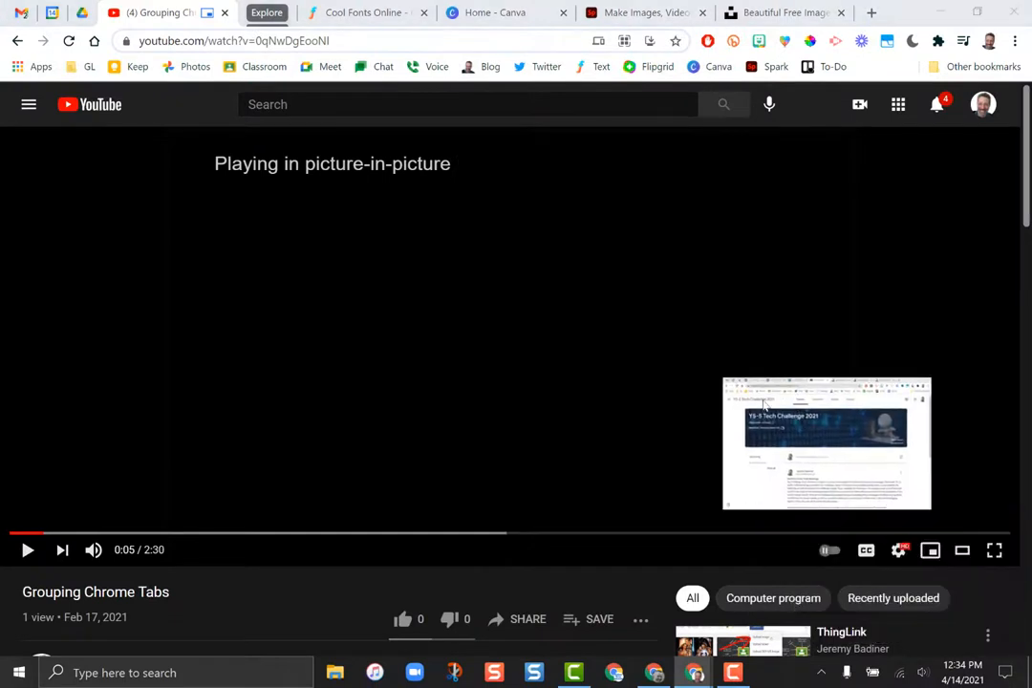
# - Drag the floating video to the centre, enlarge it by its corner, and pause it
pyautogui.moveTo(826, 444); pyautogui.dragTo(381, 399)
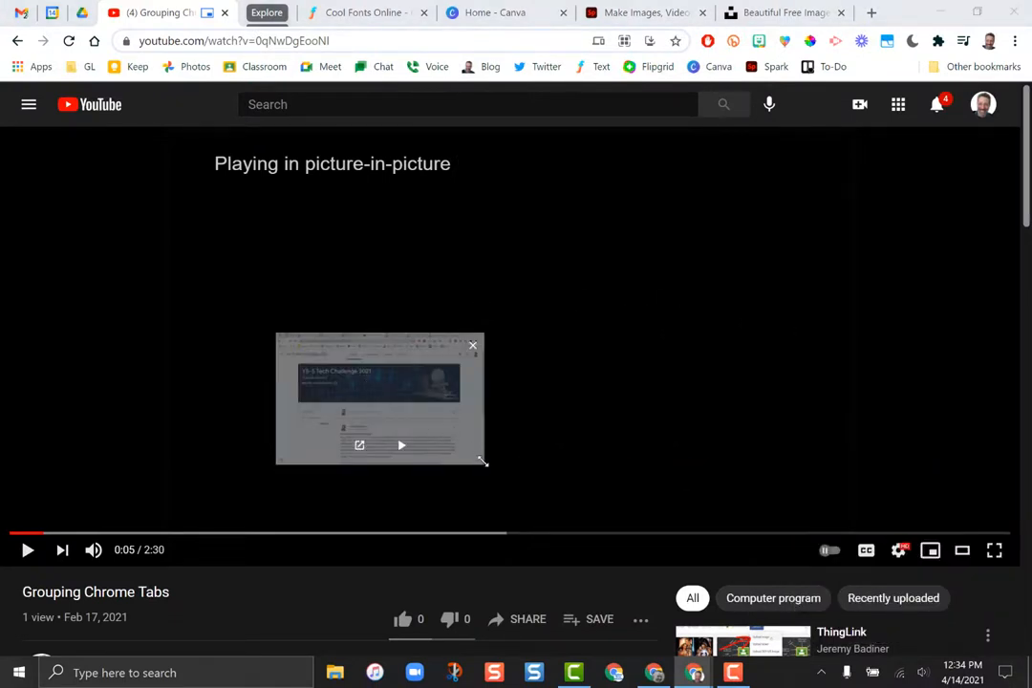
pyautogui.moveTo(482, 459); pyautogui.dragTo(608, 545)
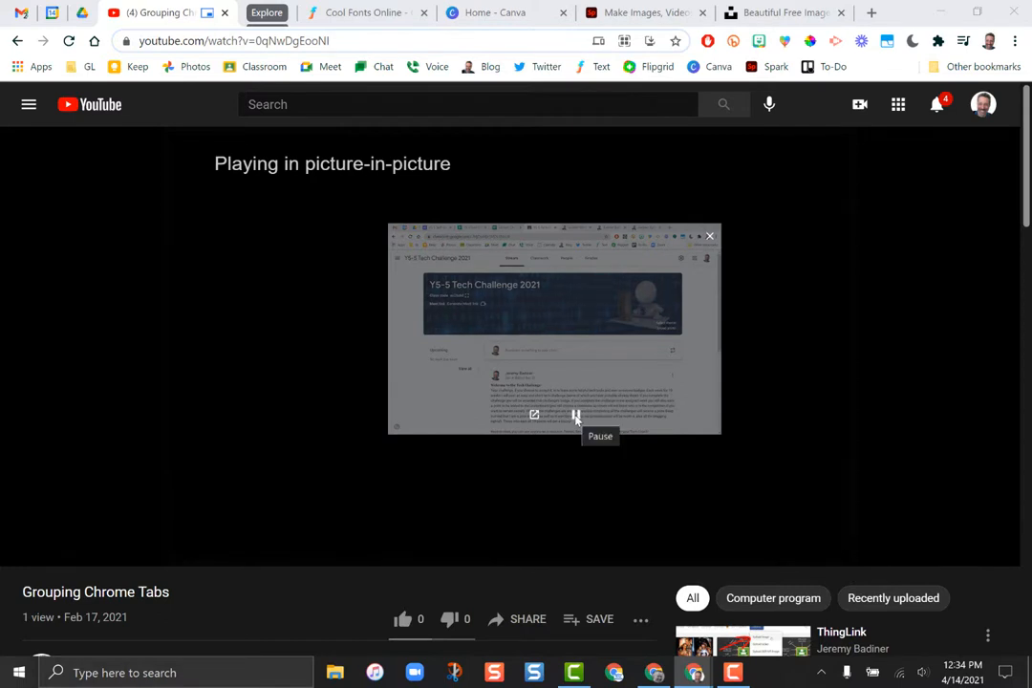
pyautogui.click(574, 417)
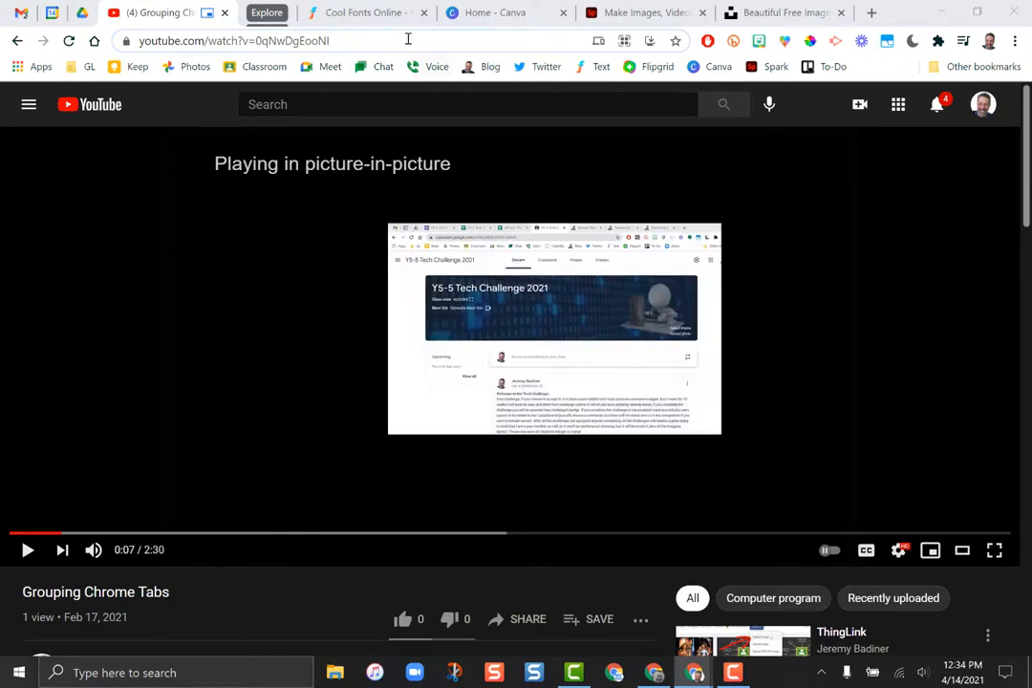
# - Switch to the Cool Fonts tab with the floating video still on top
pyautogui.click(363, 12)
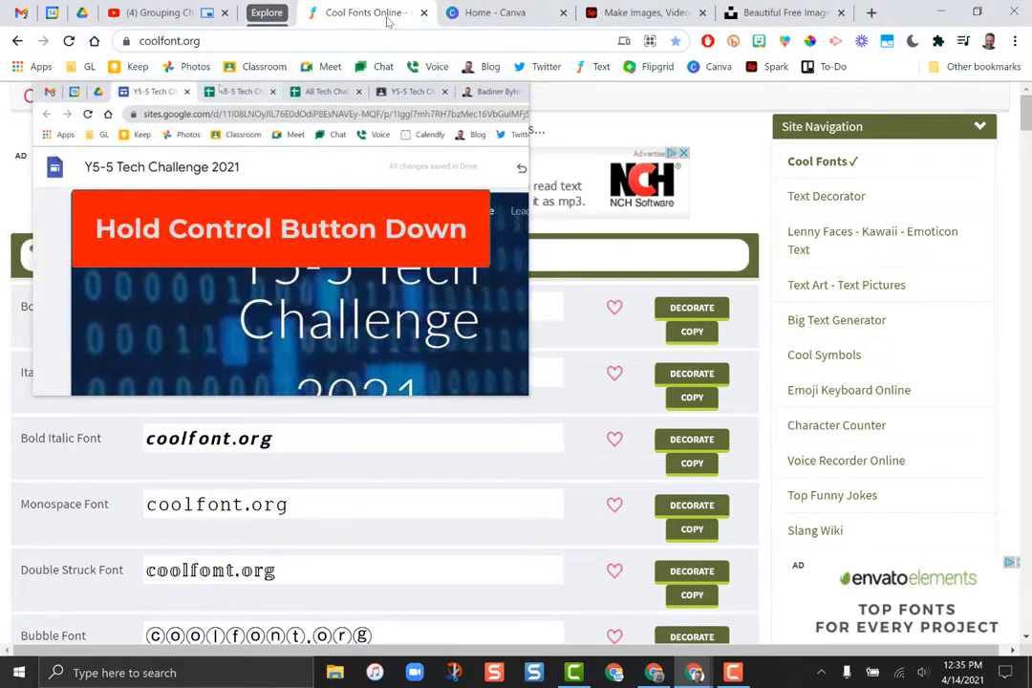
# - Switch to the Home - Canva tab, then the Unsplash tab, keeping the video on top
pyautogui.click(497, 11)
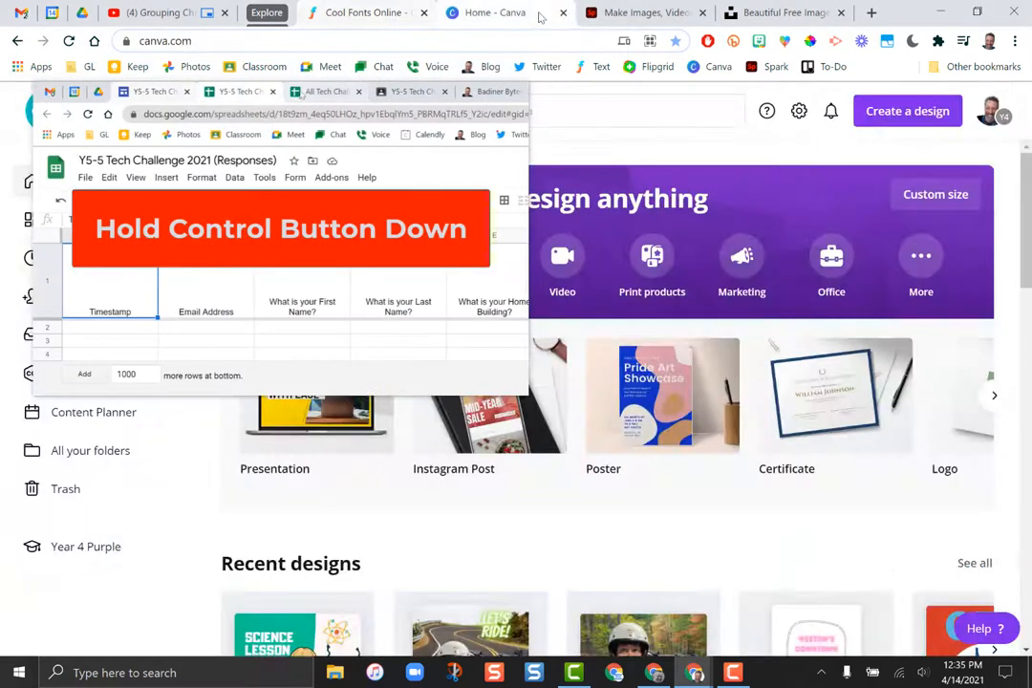
pyautogui.click(784, 11)
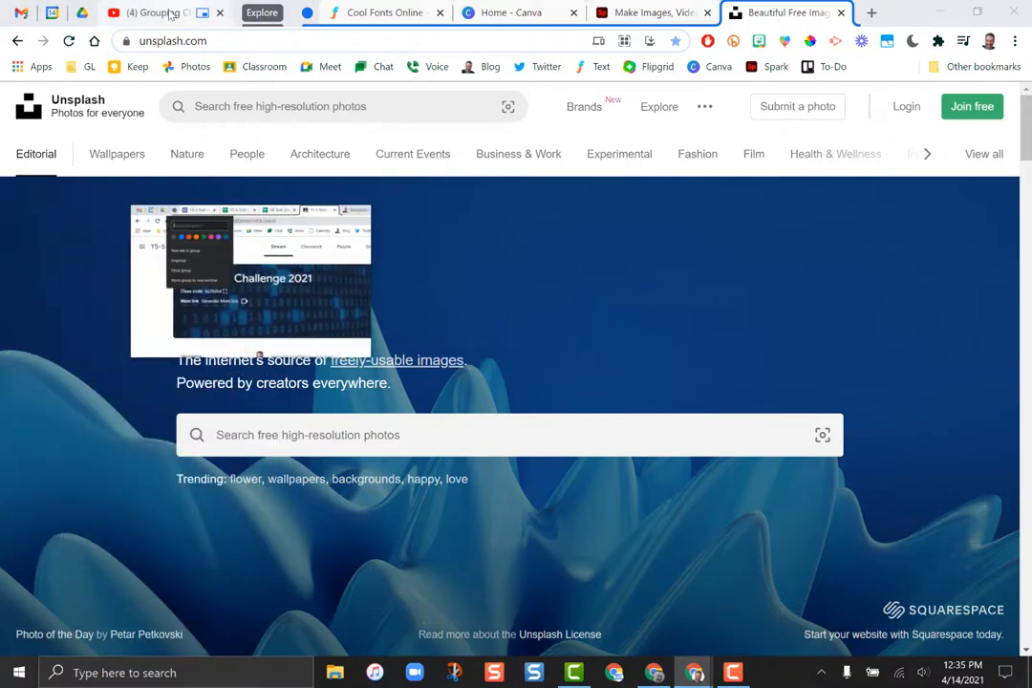
# - Minimize Chrome so only the floating video remains over the desktop
pyautogui.click(520, 12)
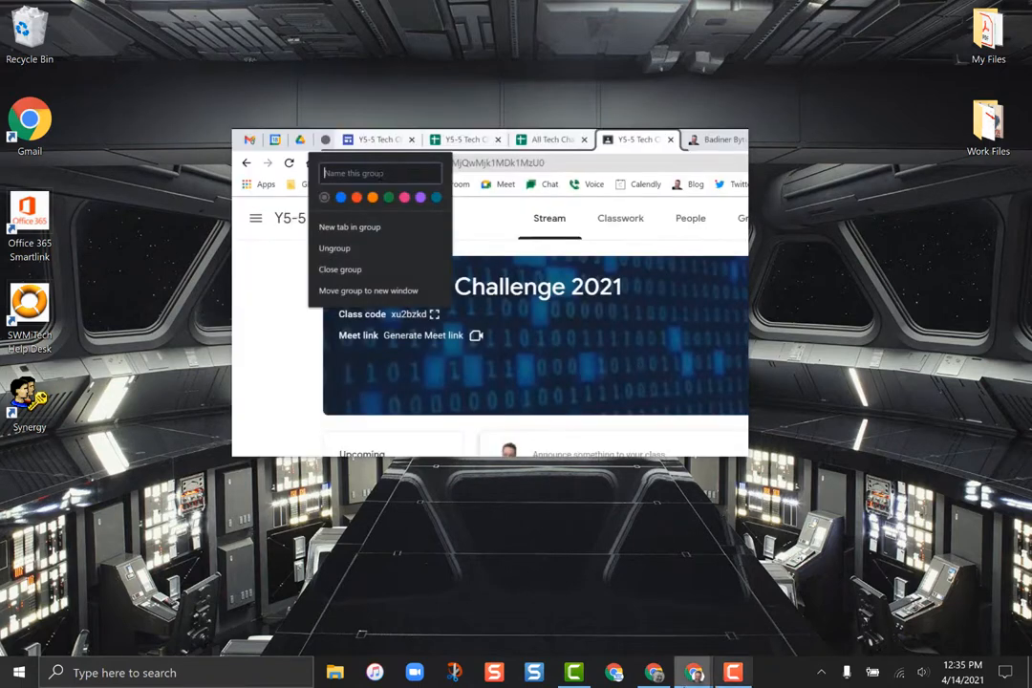
pyautogui.moveTo(654, 672)
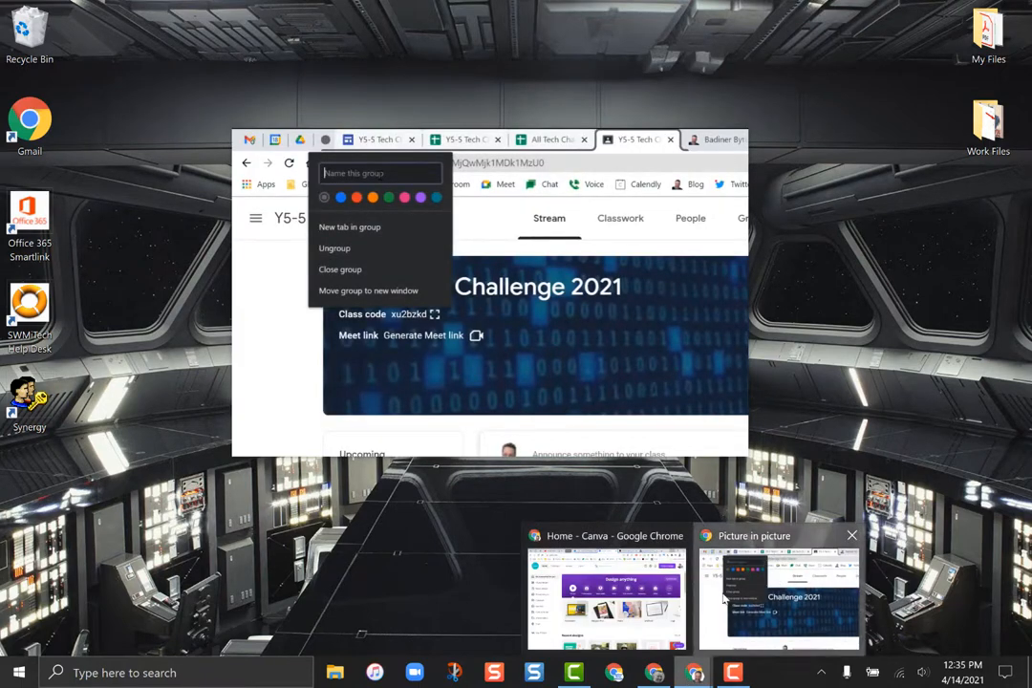